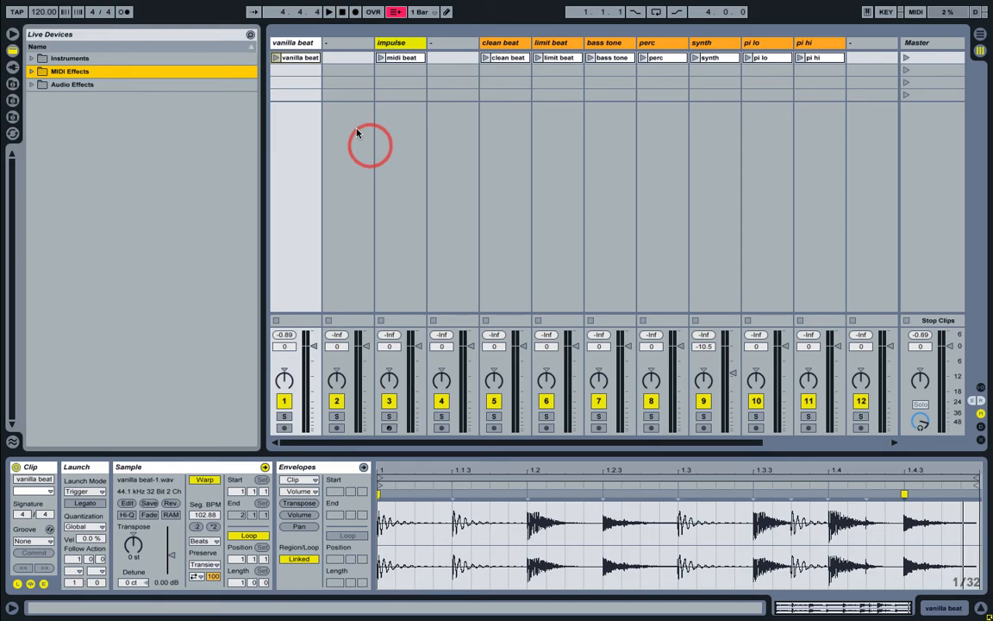
Step: Start the vanilla beat clip playing and reveal the Groove Pool with the tutorial groove
click(275, 57)
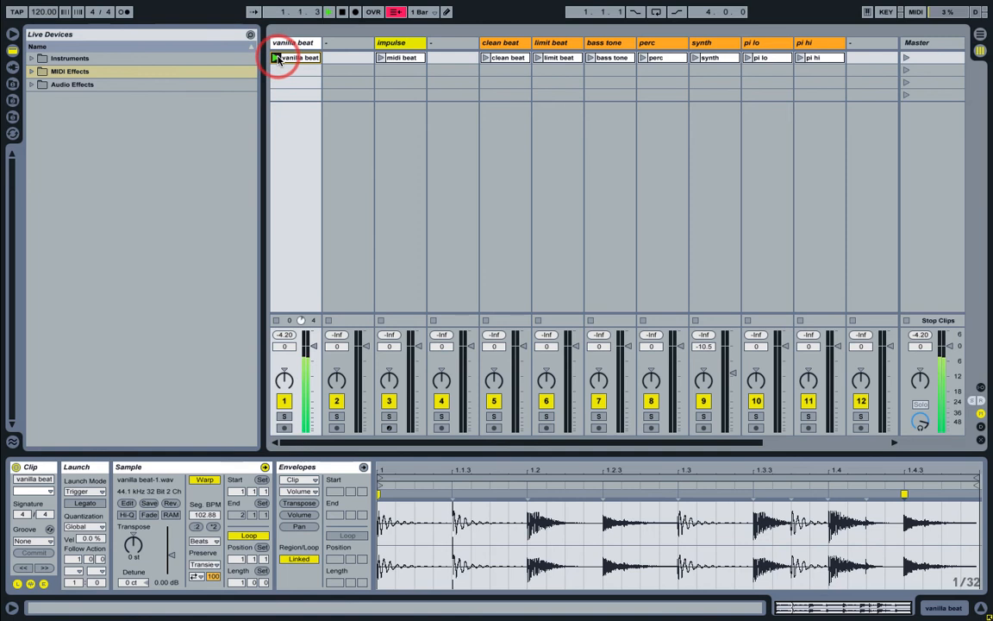
click(279, 57)
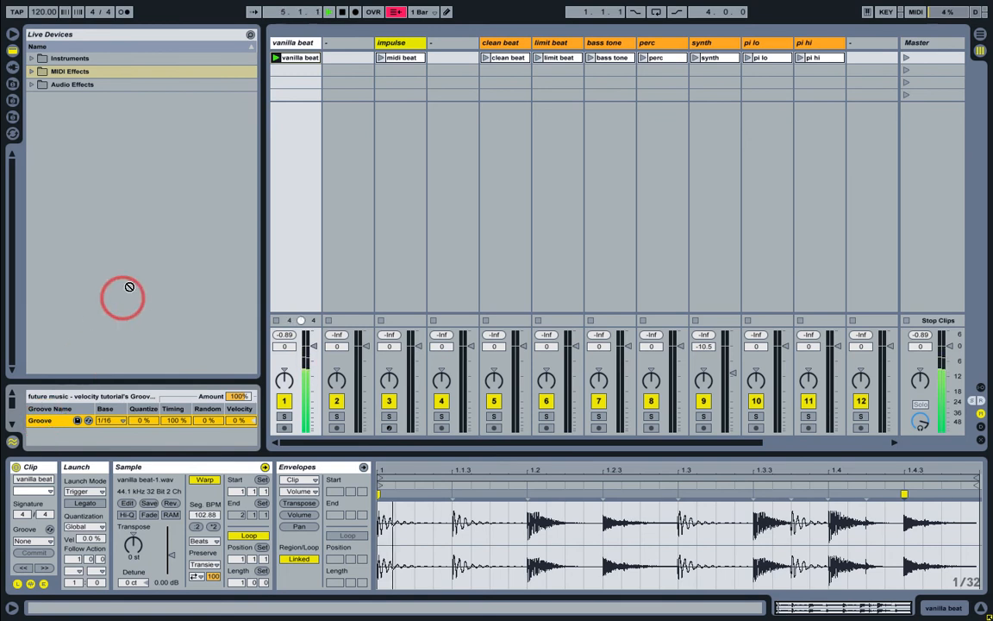
Step: Apply the groove to the vanilla beat clip, trying 1/4 and 1/32 bases, with velocity at 14%
click(298, 57)
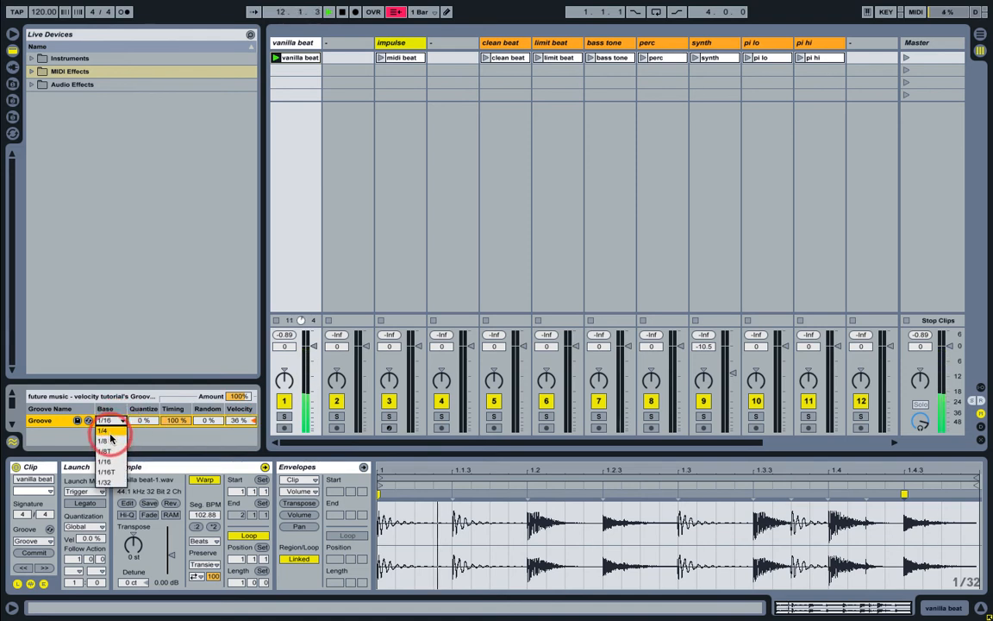
click(103, 441)
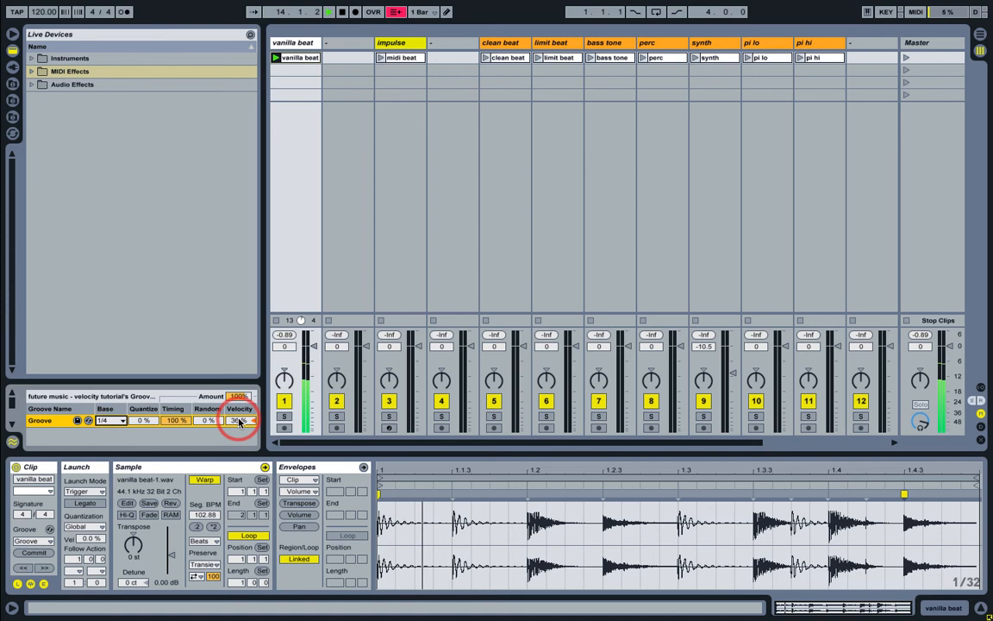
drag(240, 420, 239, 407)
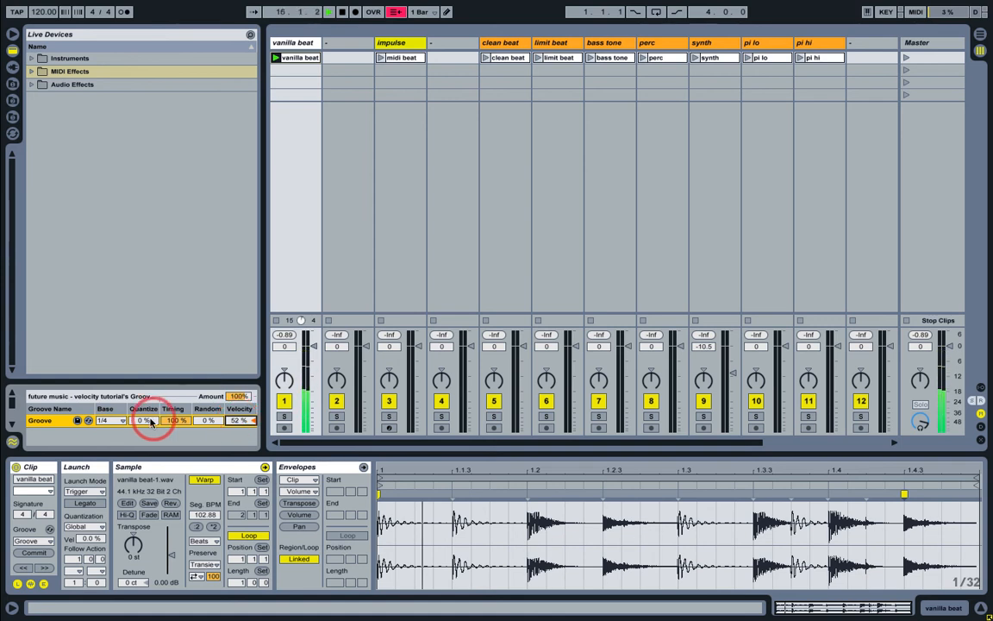
click(109, 421)
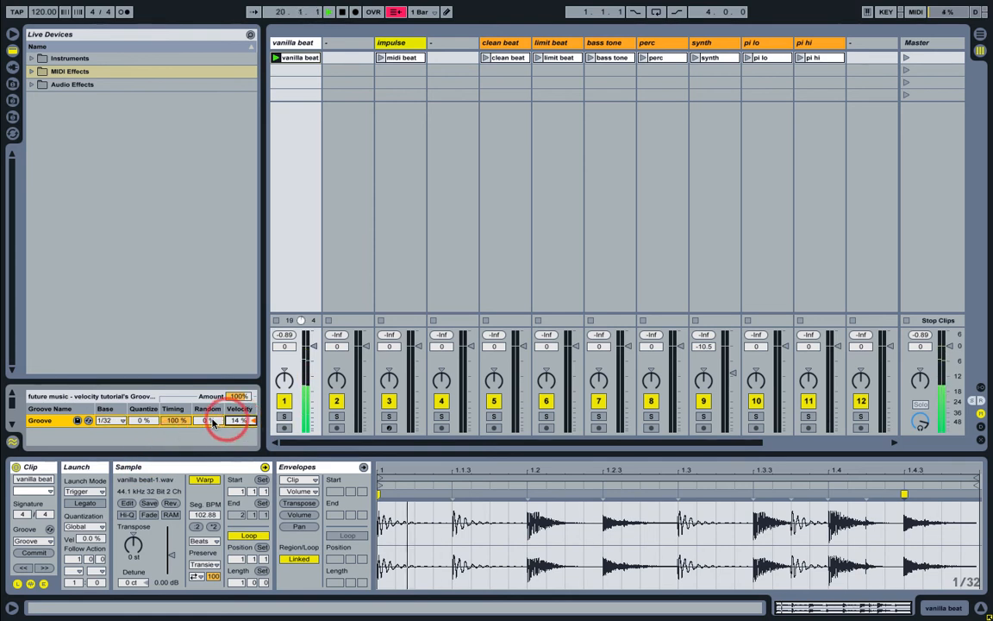
click(110, 420)
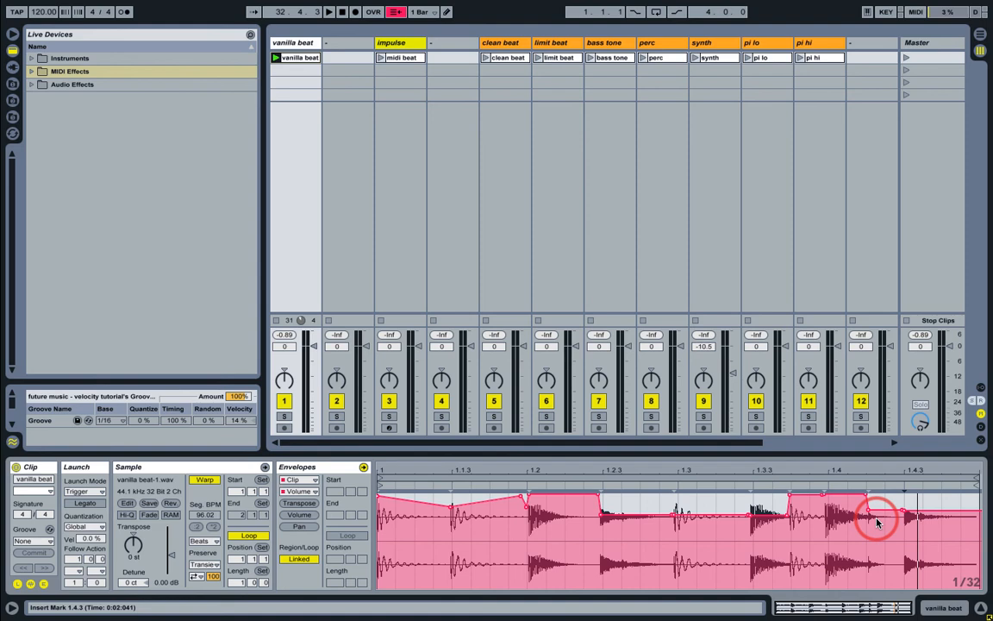
Step: Add a breakpoint to the vanilla beat clip's volume envelope
click(505, 57)
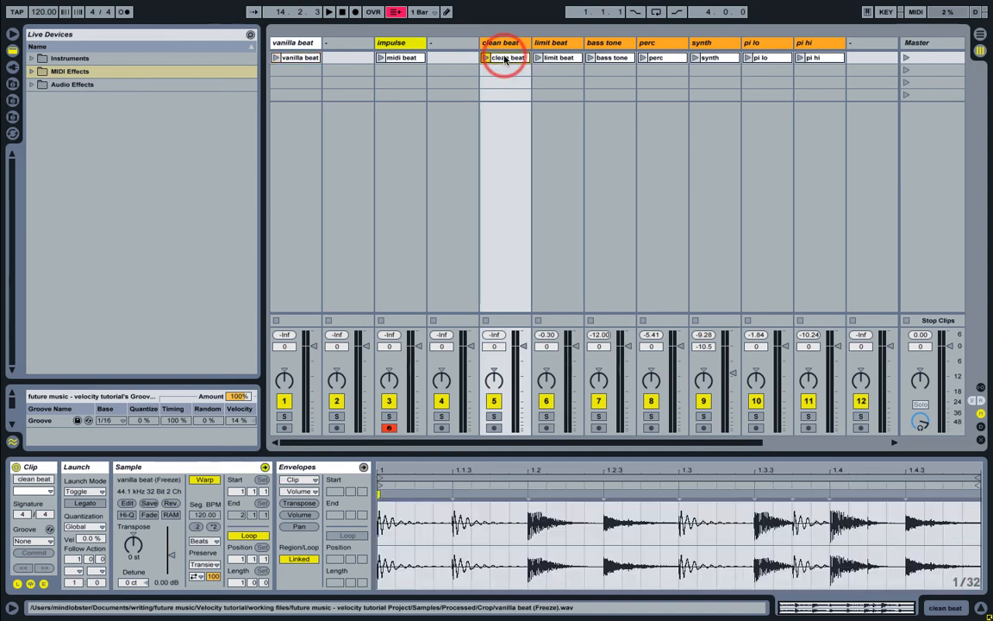
click(915, 11)
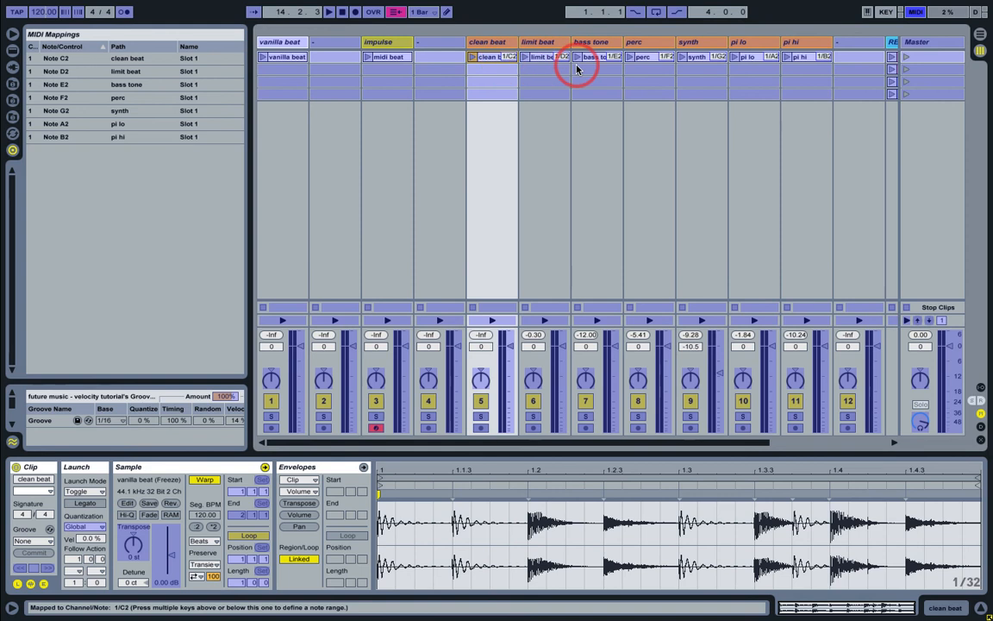
mouse_move(759, 63)
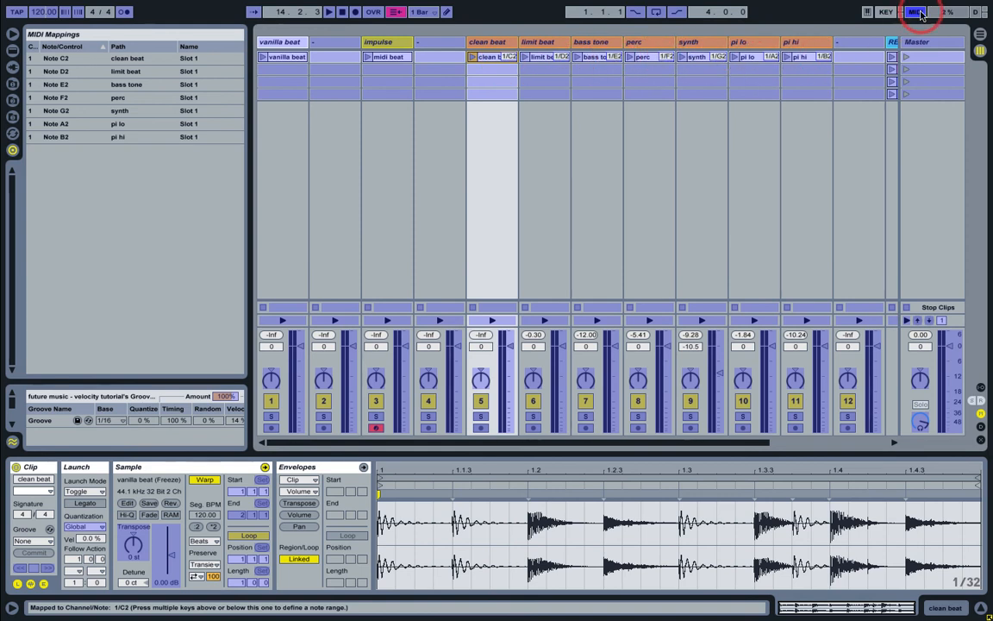
click(916, 11)
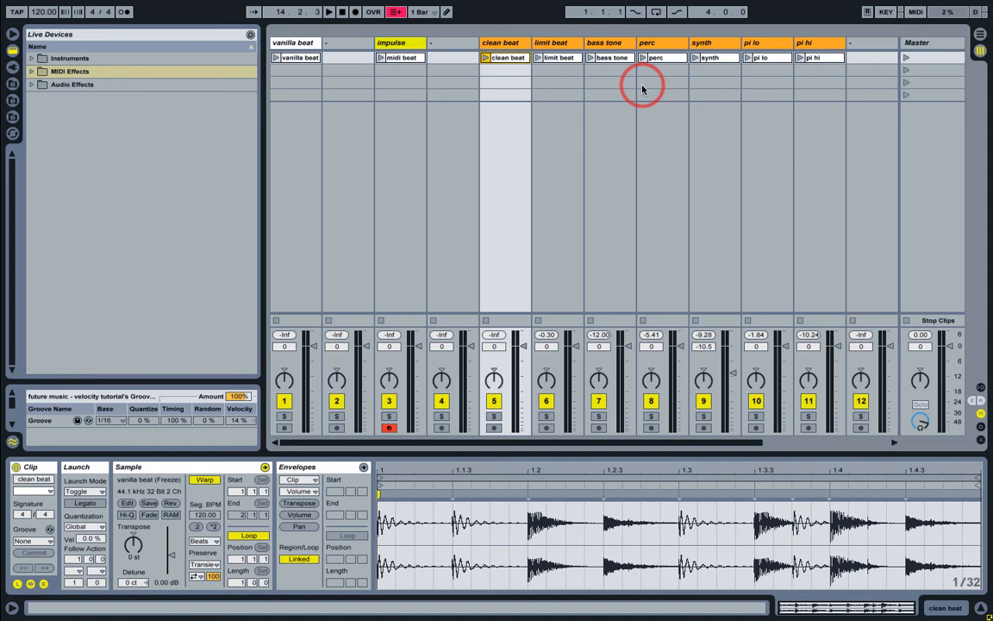
Step: Launch the clean beat, limit beat, bass tone, perc, synth and piano clips one after another
click(485, 57)
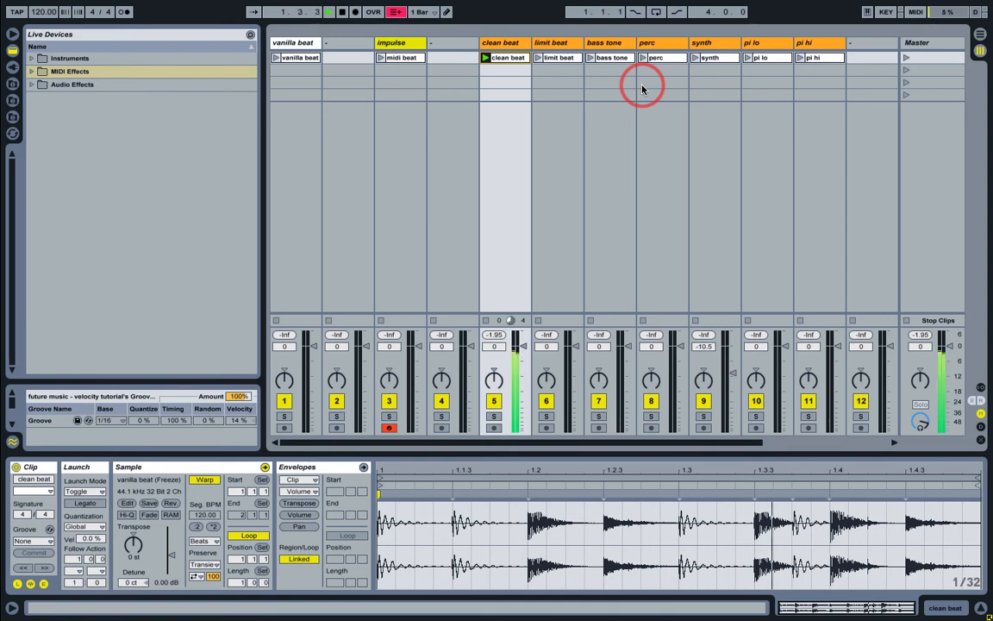
click(538, 57)
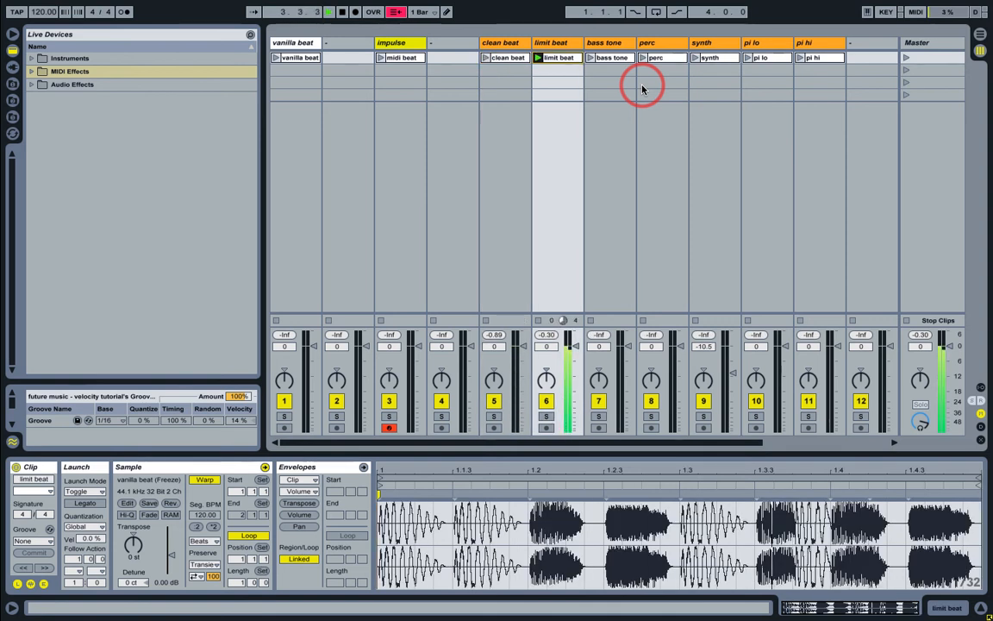
click(590, 57)
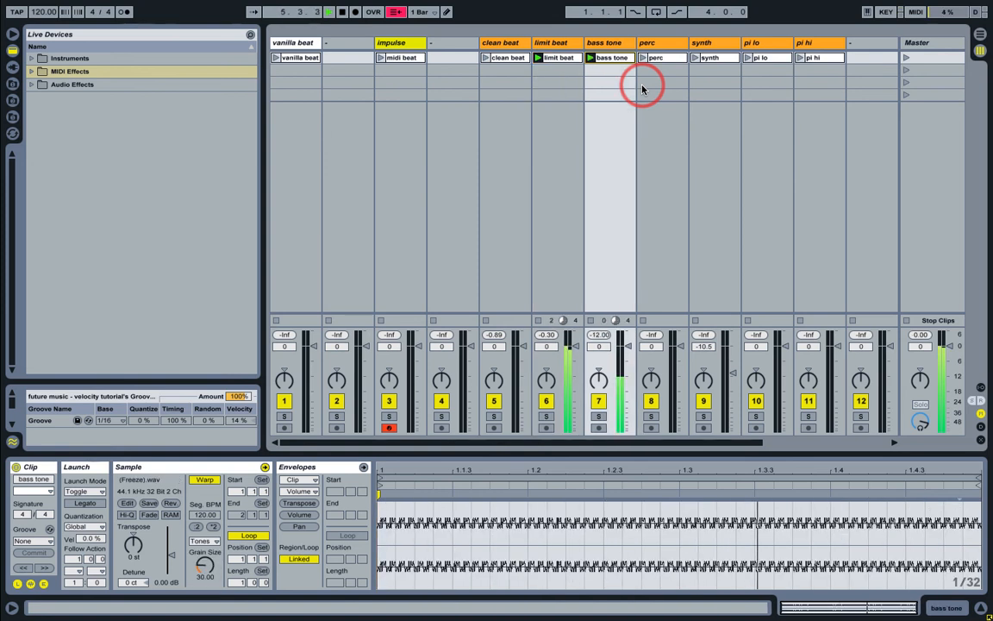
click(655, 57)
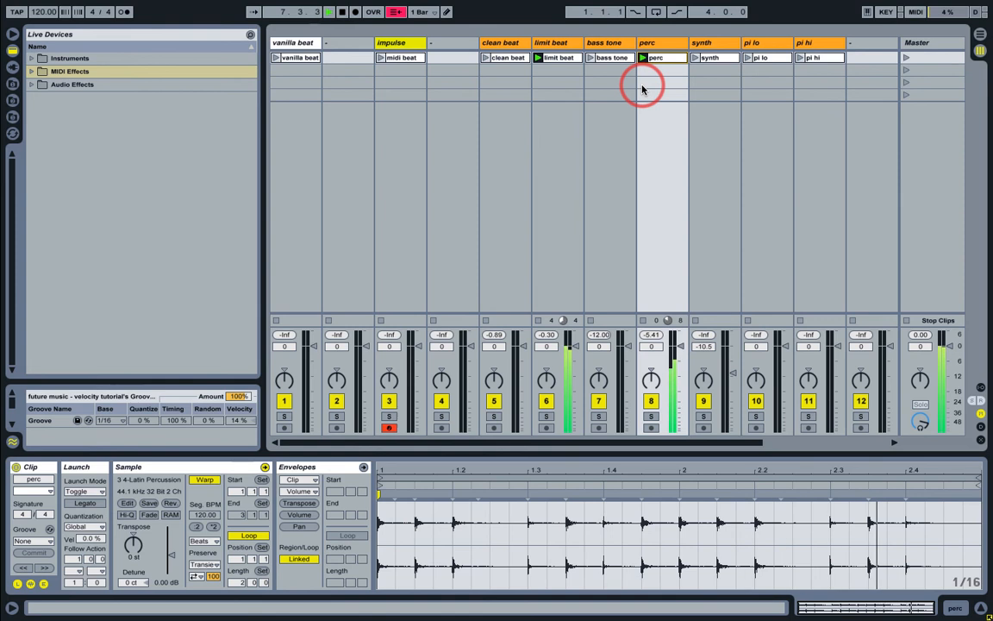
click(714, 57)
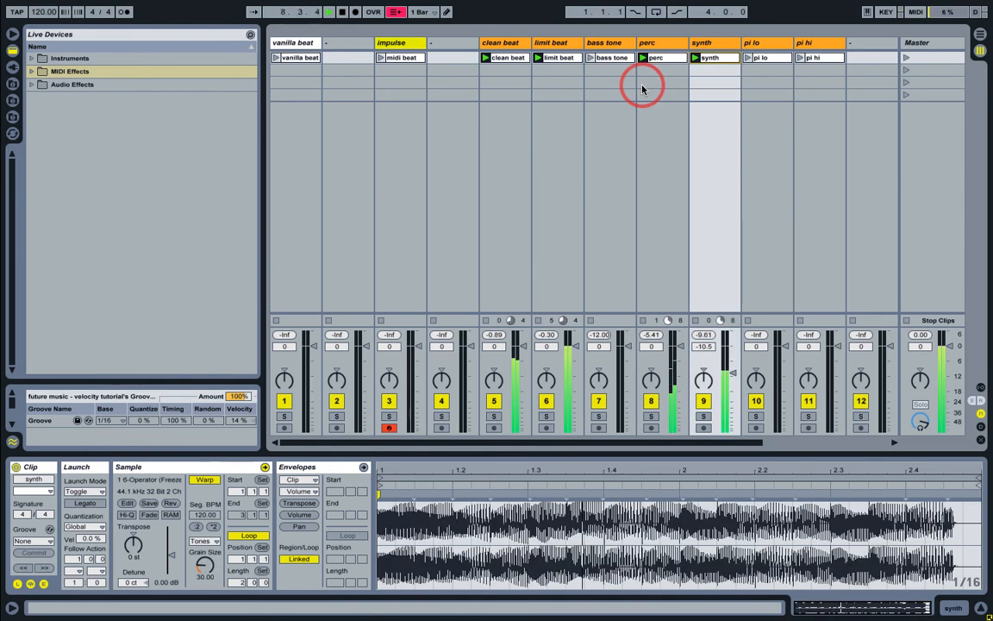
click(558, 57)
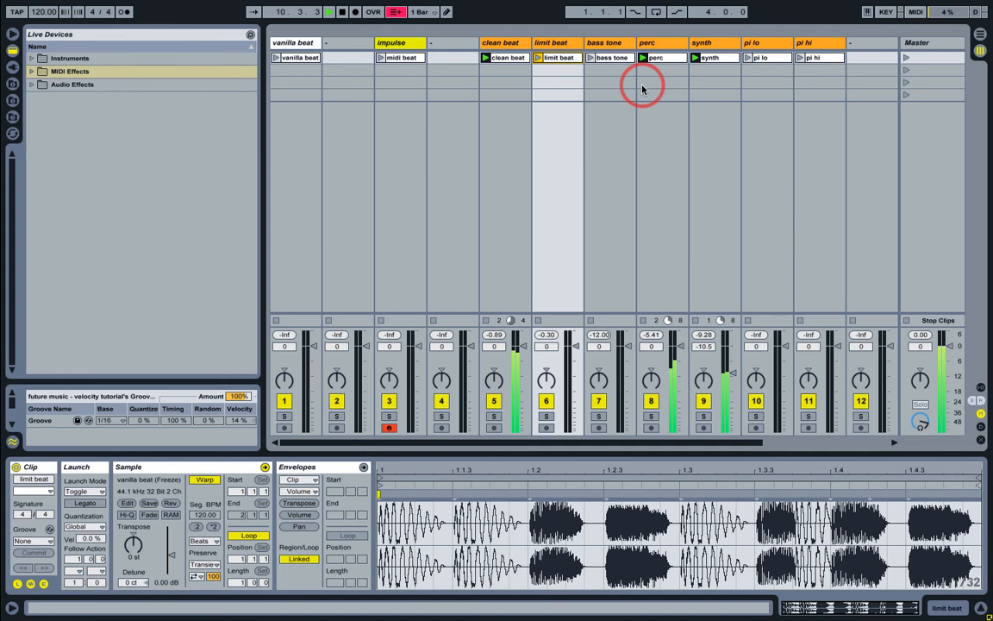
click(710, 57)
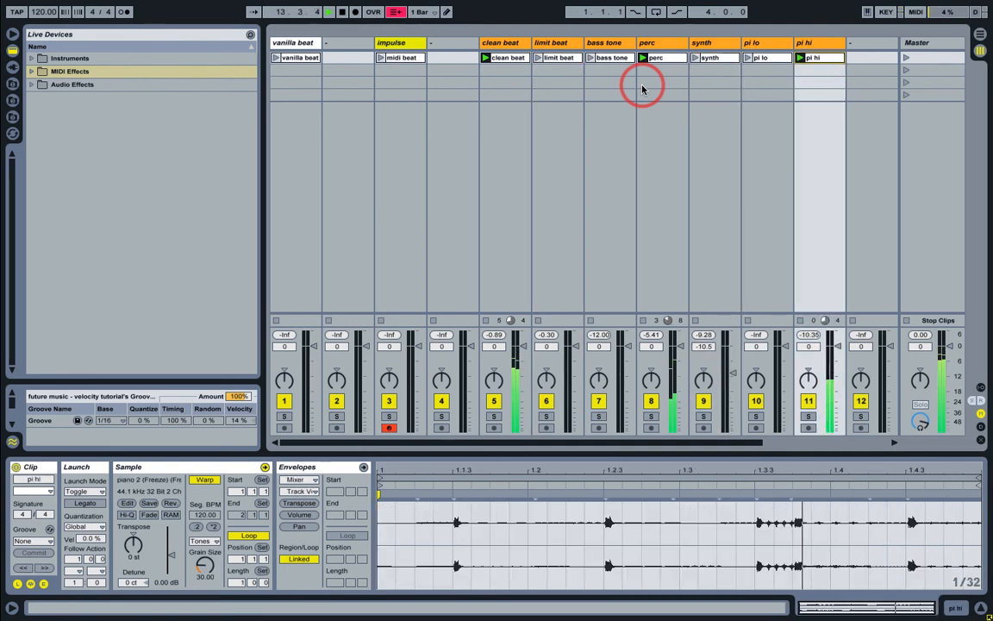
click(748, 57)
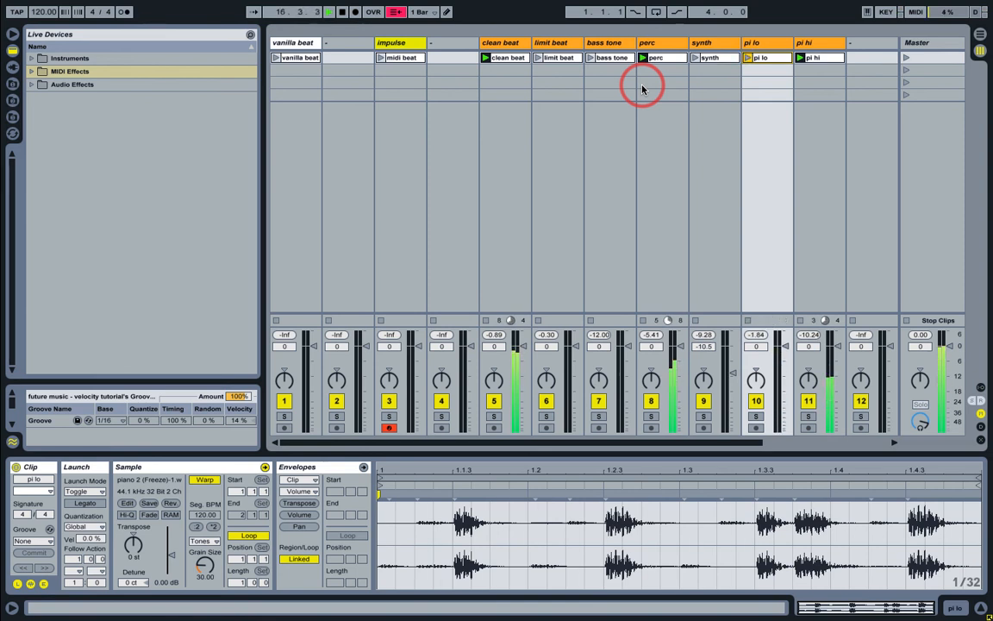
click(485, 57)
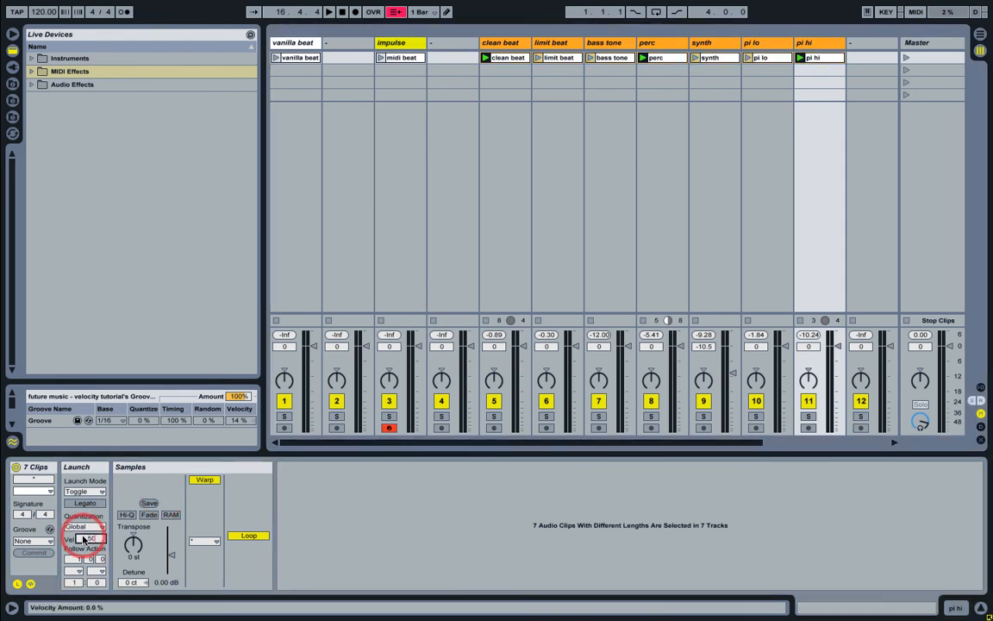
click(508, 57)
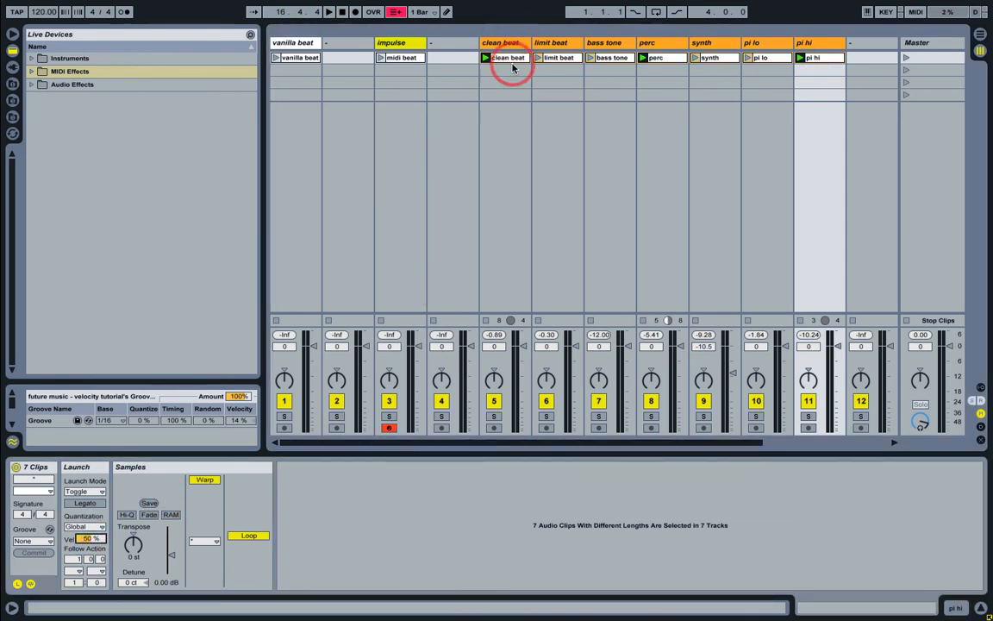
click(507, 57)
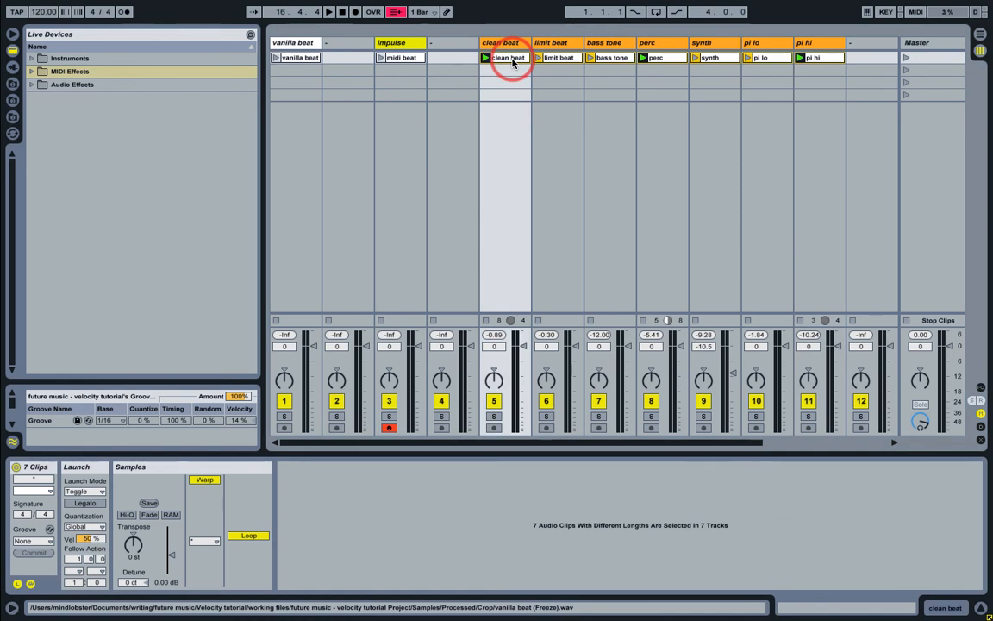
click(906, 320)
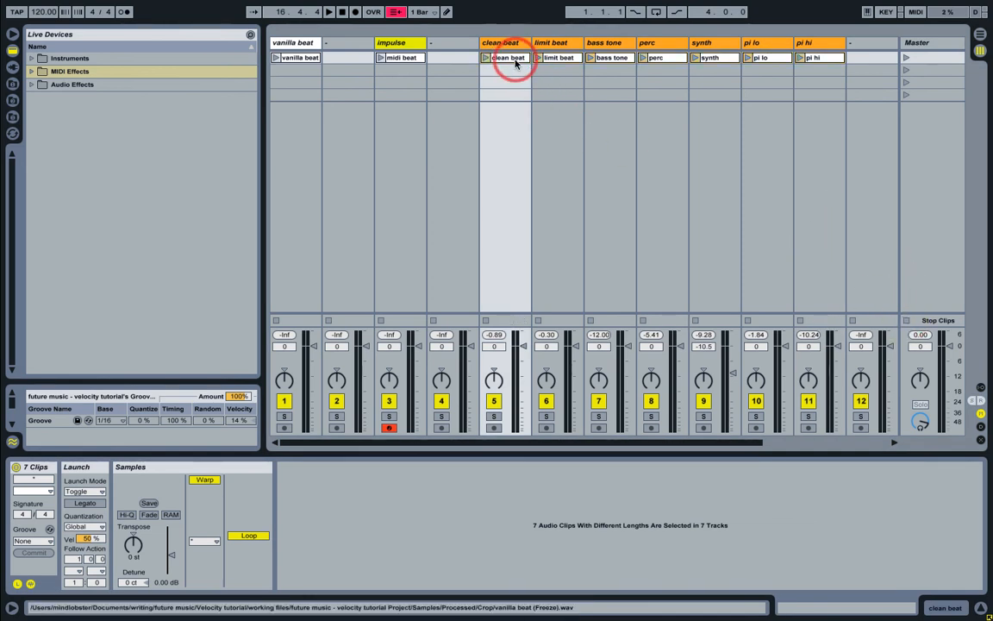
click(486, 57)
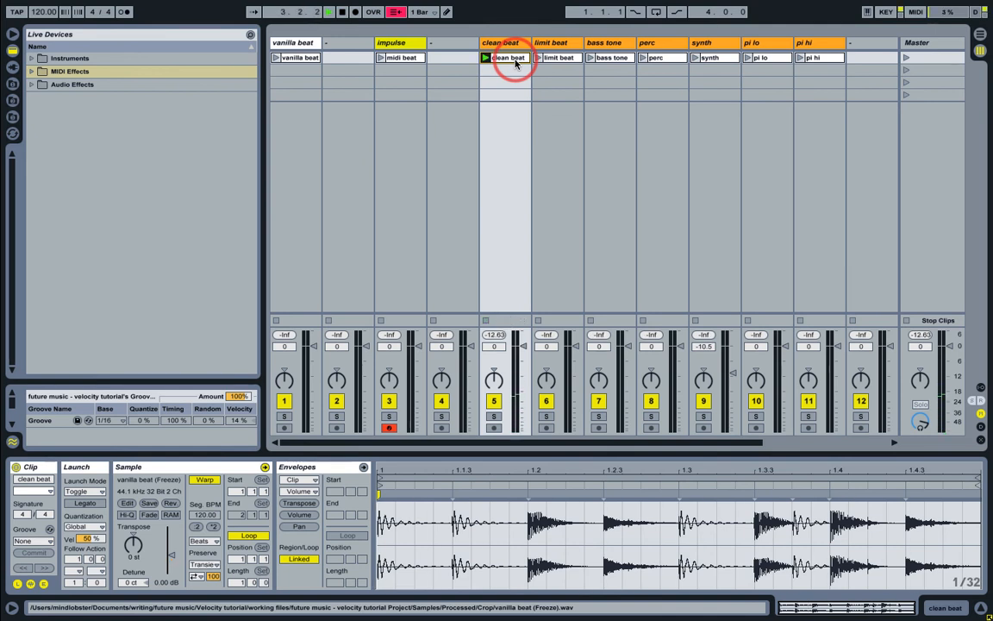
click(485, 57)
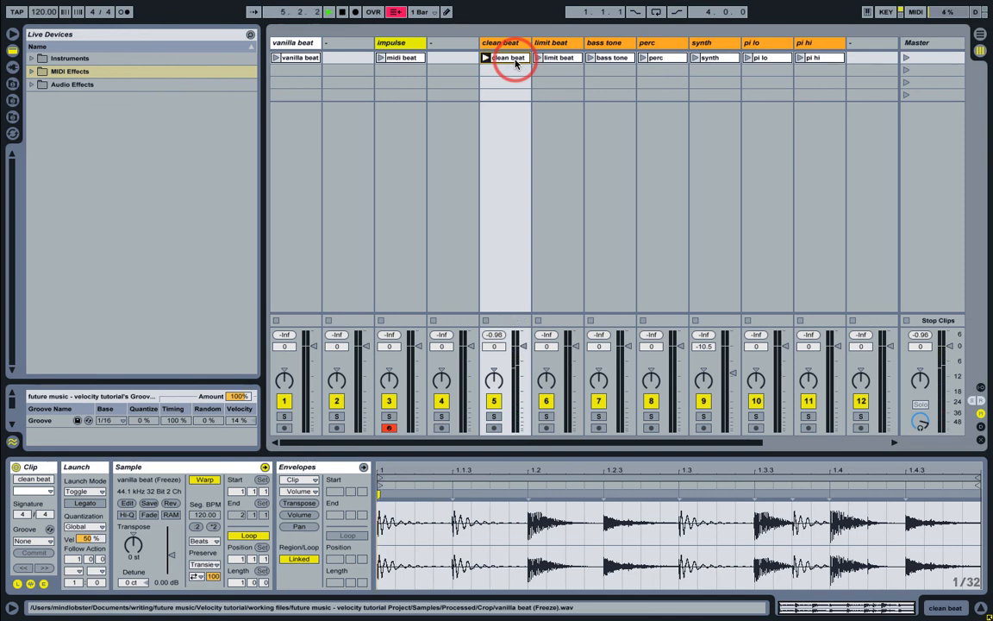
click(487, 57)
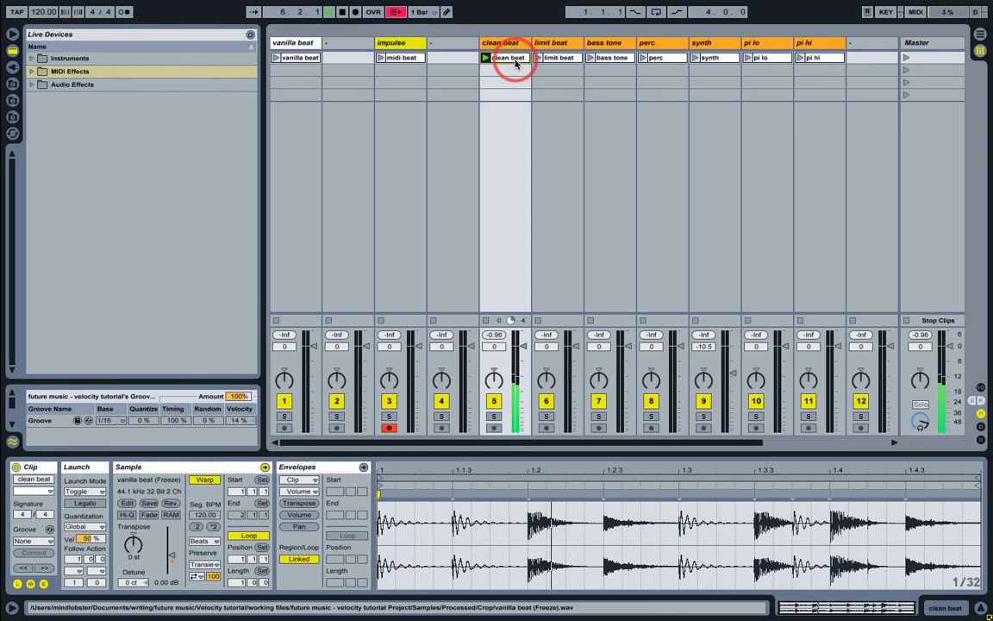
click(539, 57)
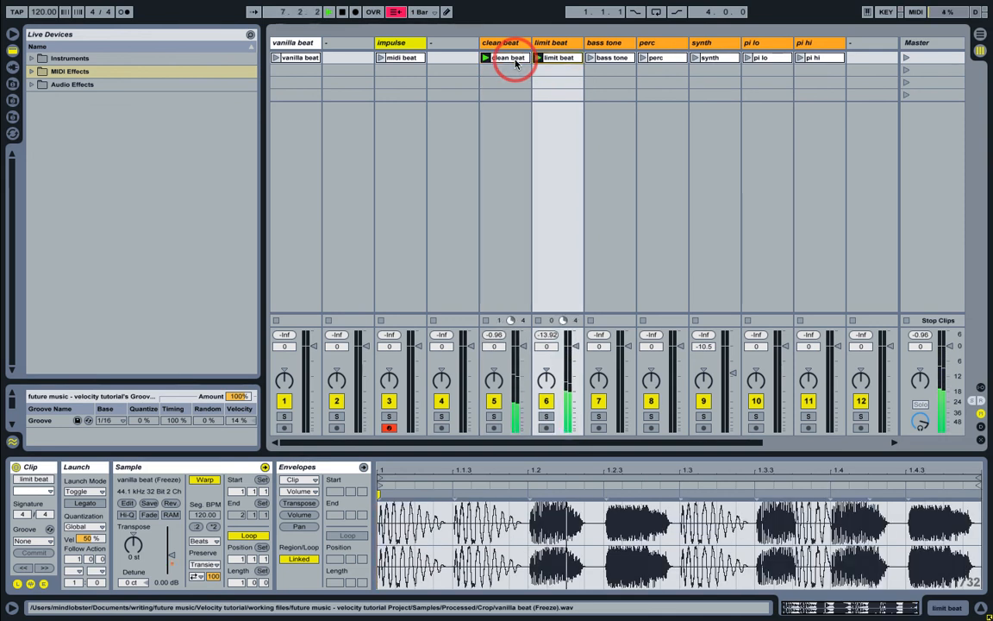
click(486, 56)
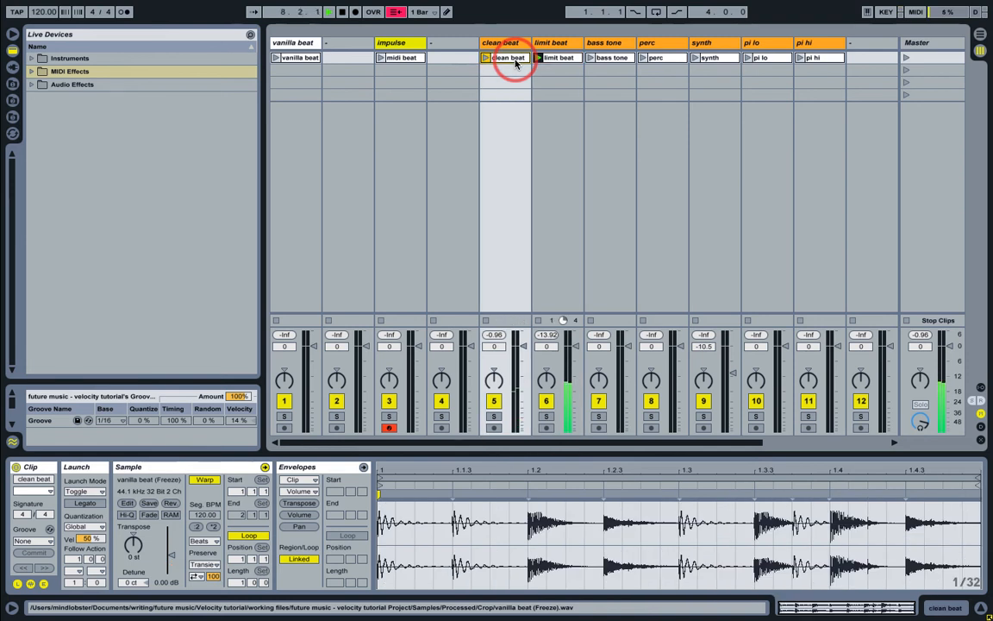
click(559, 56)
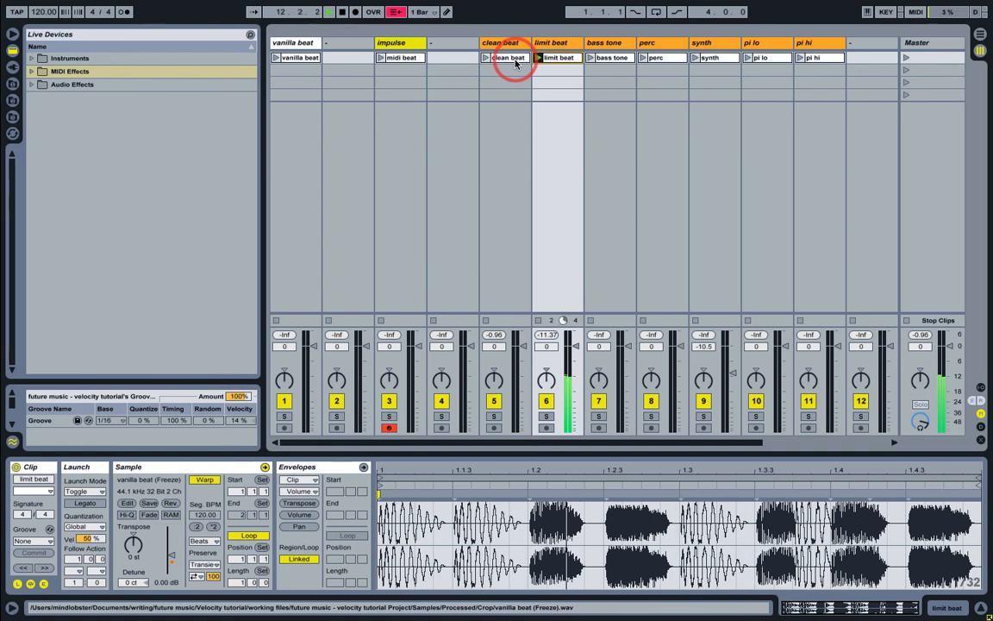
click(591, 57)
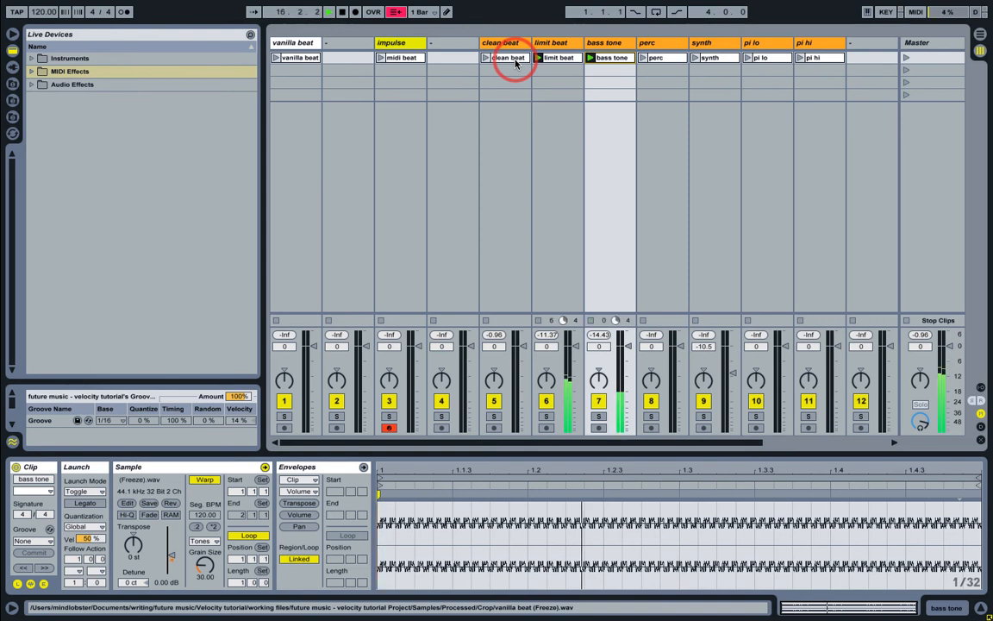
click(643, 57)
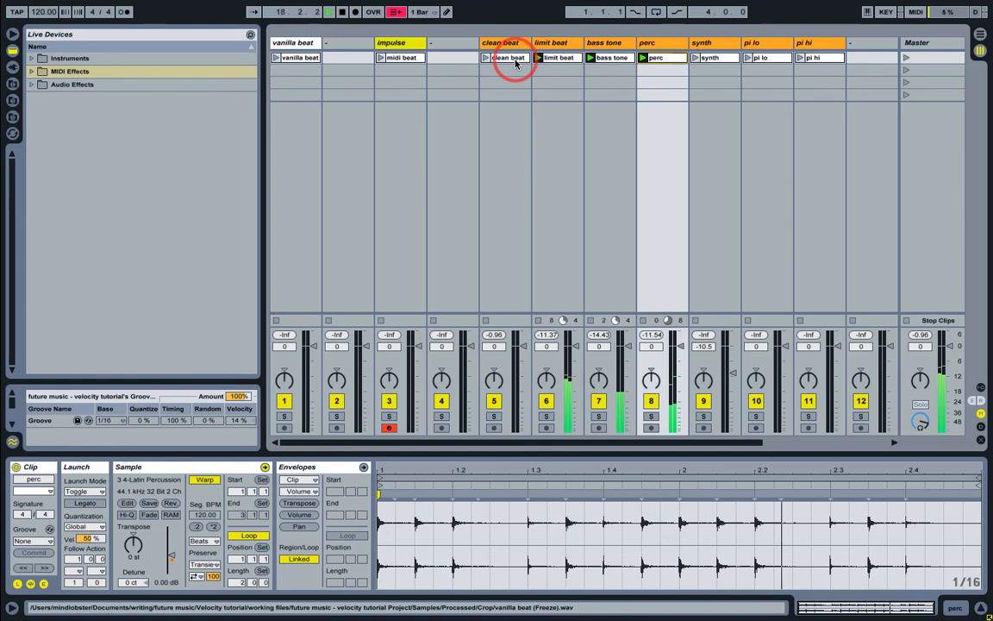
click(485, 57)
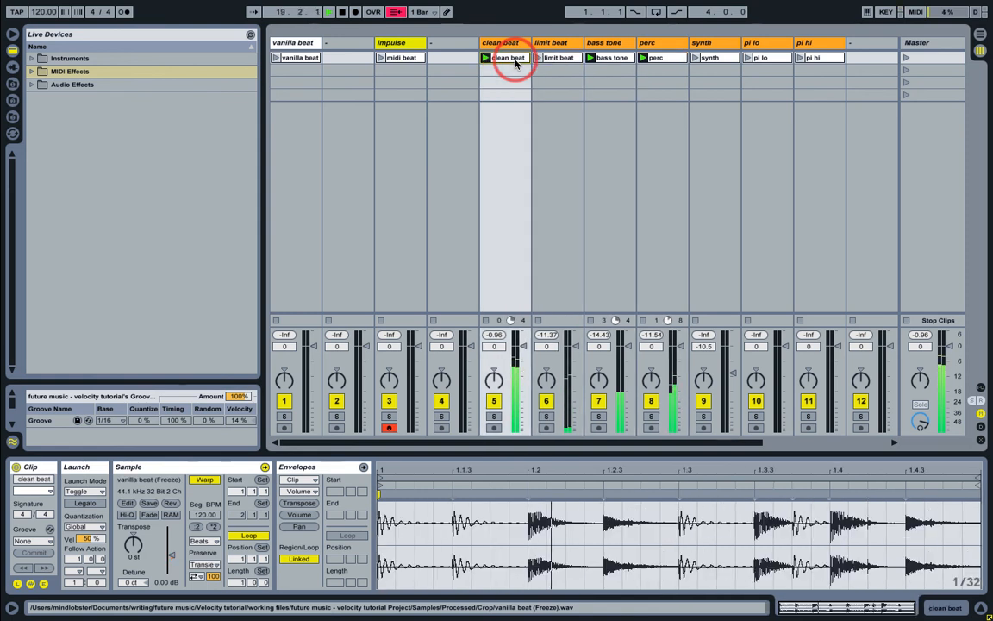
click(813, 56)
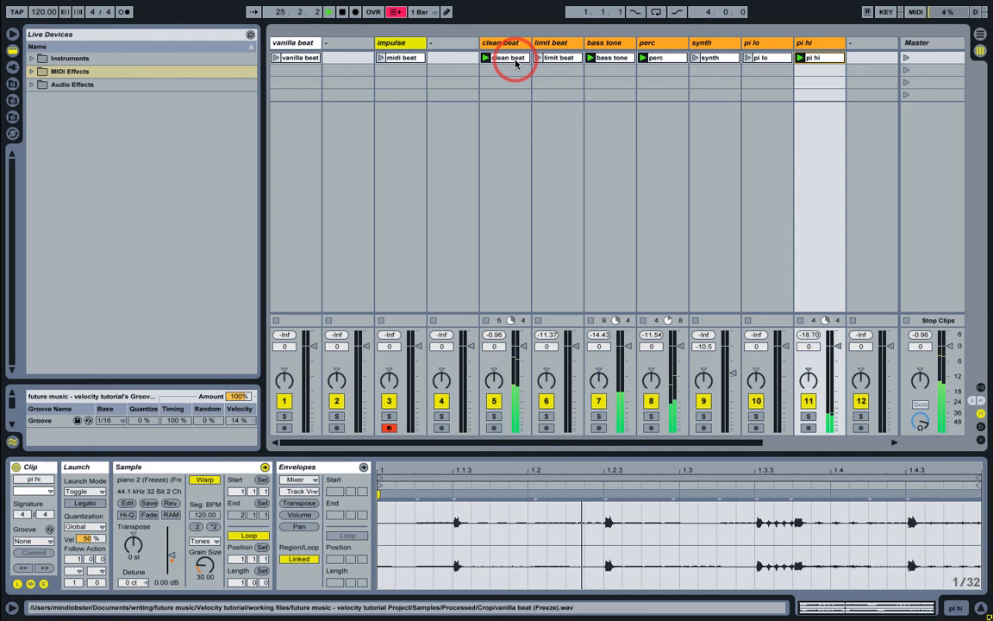
click(486, 58)
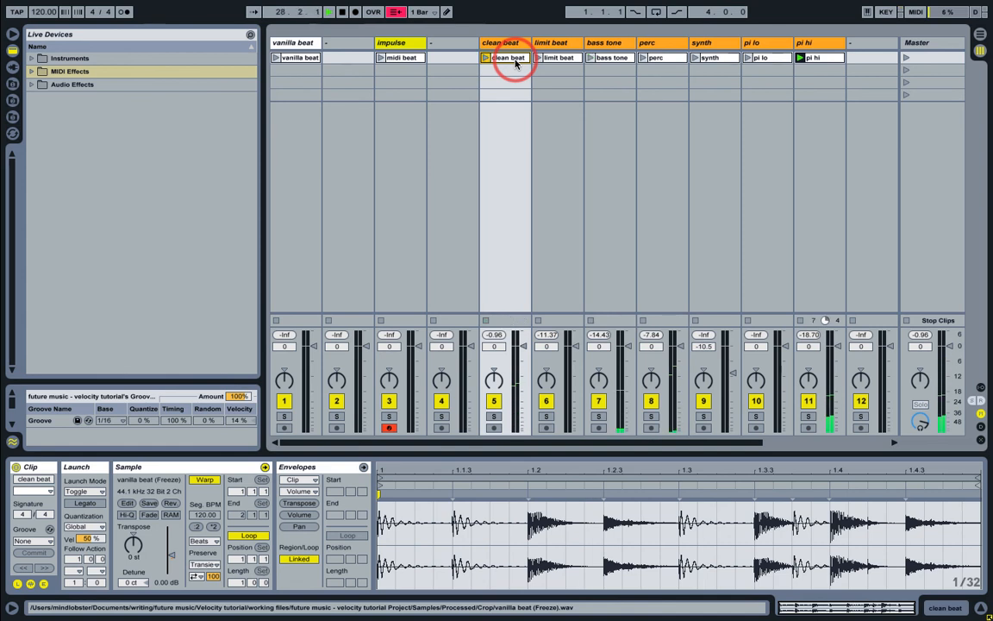
click(590, 57)
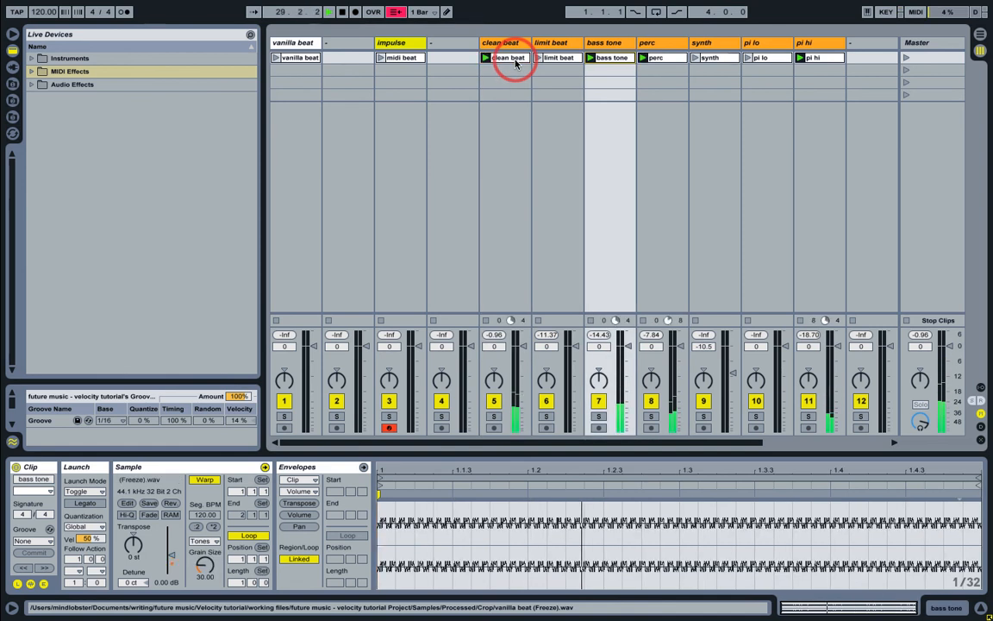
click(508, 58)
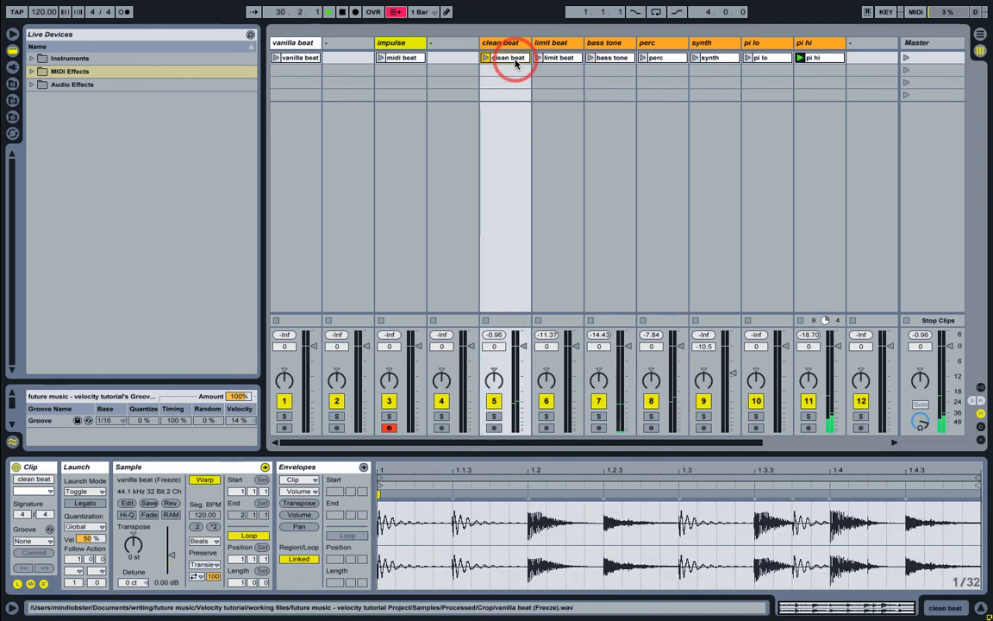
click(485, 57)
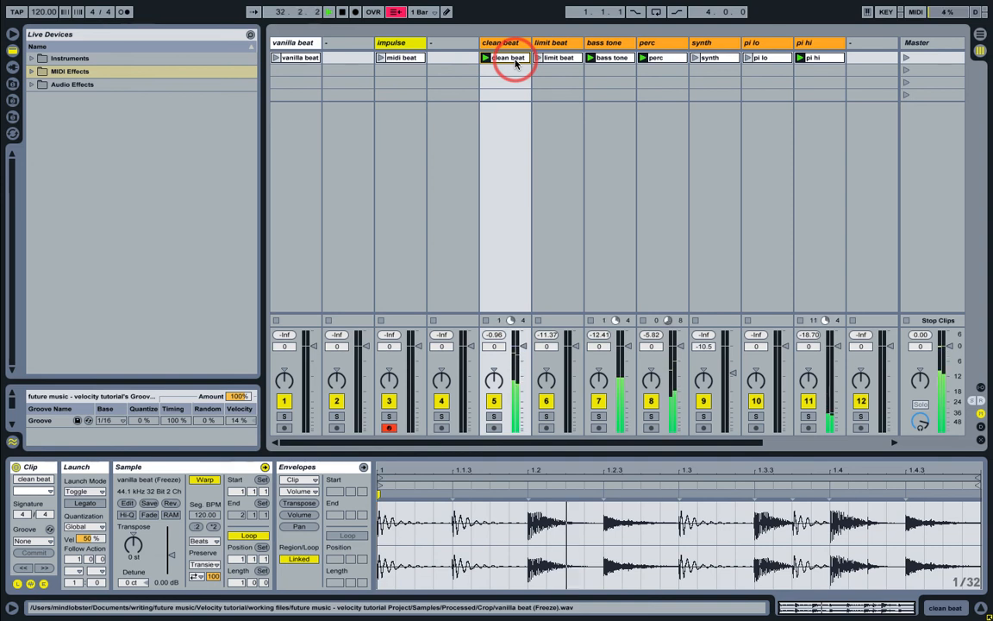
click(329, 11)
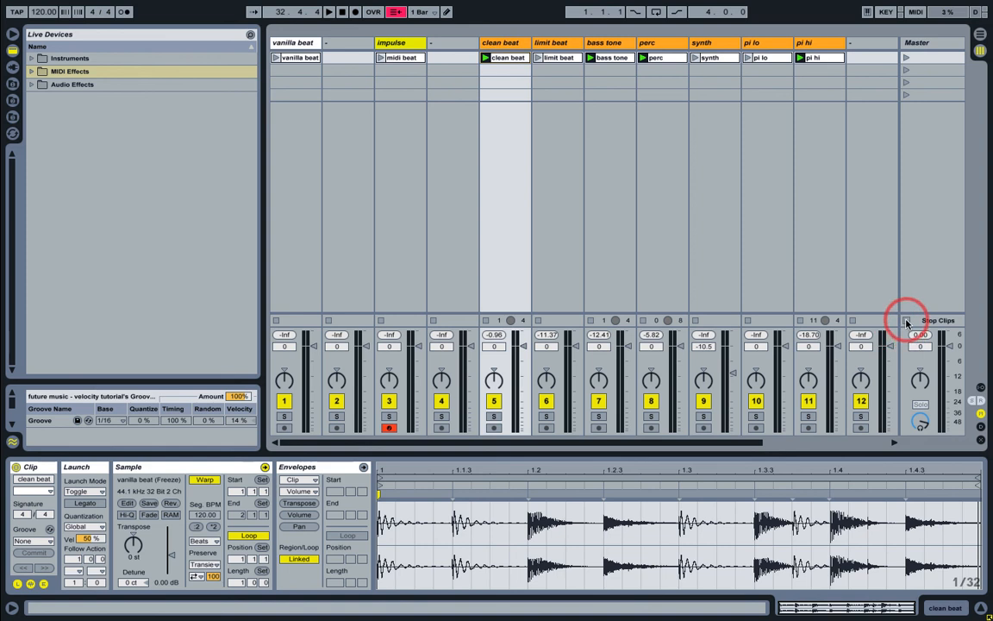
click(401, 57)
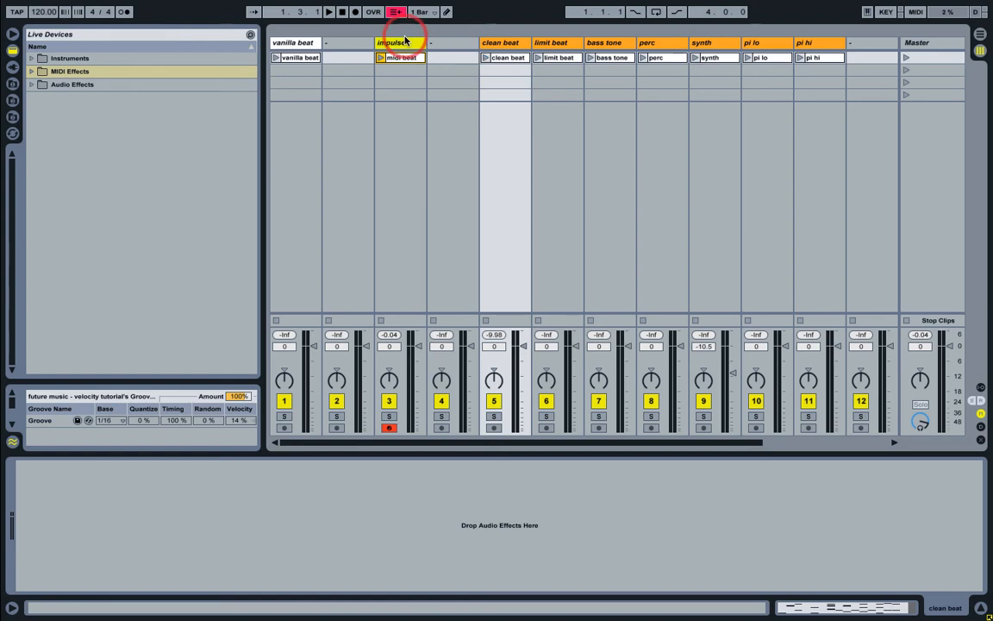
Step: Show the impulse track's Impulse instrument and select a percussion sample slot
click(399, 43)
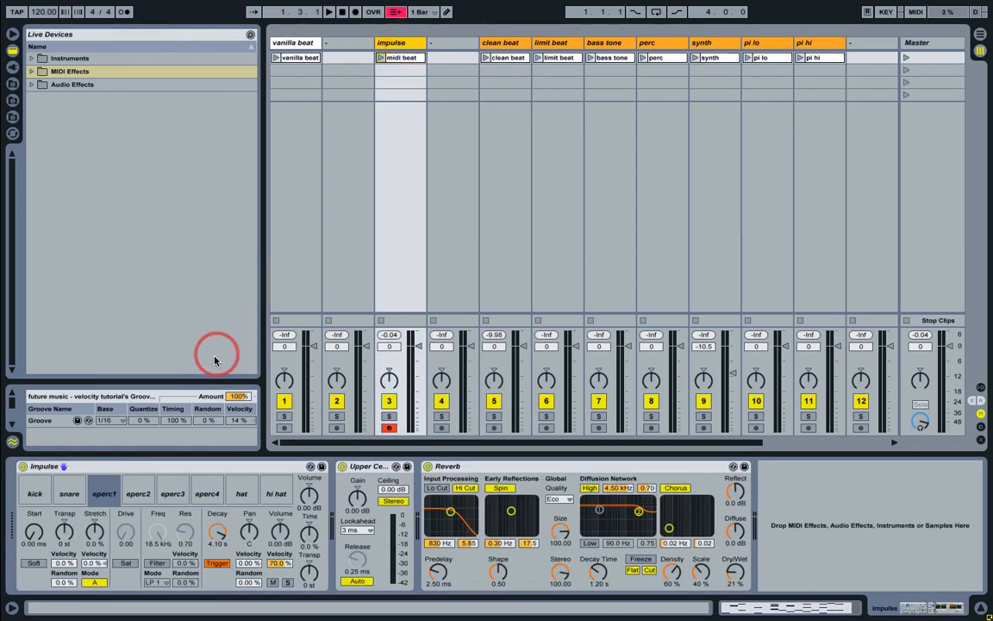
click(104, 493)
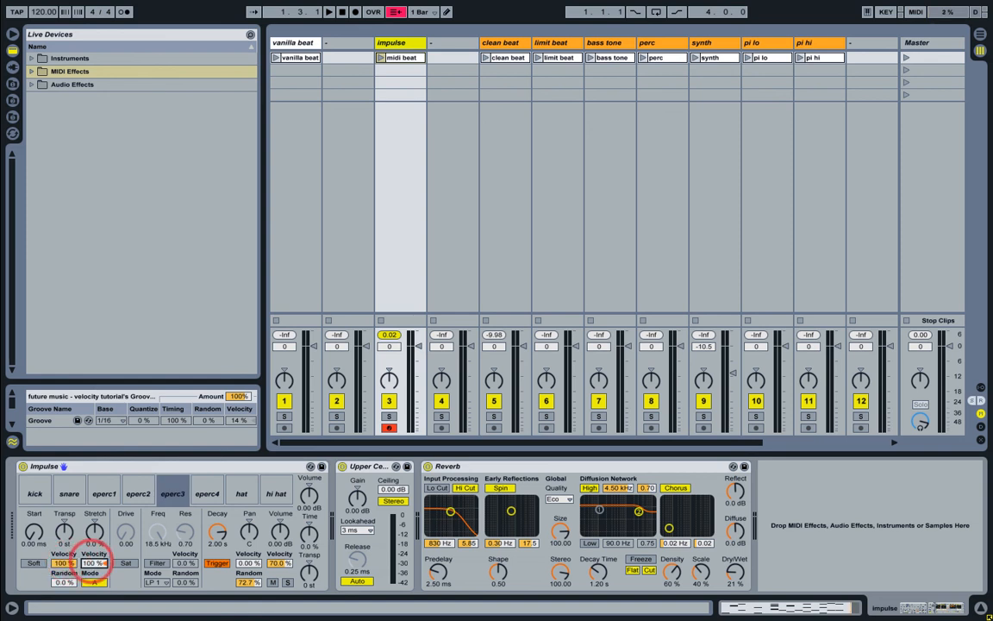
Step: Max the transpose and stretch velocity sensitivities on the eperc3 and eperc4 slots
click(207, 493)
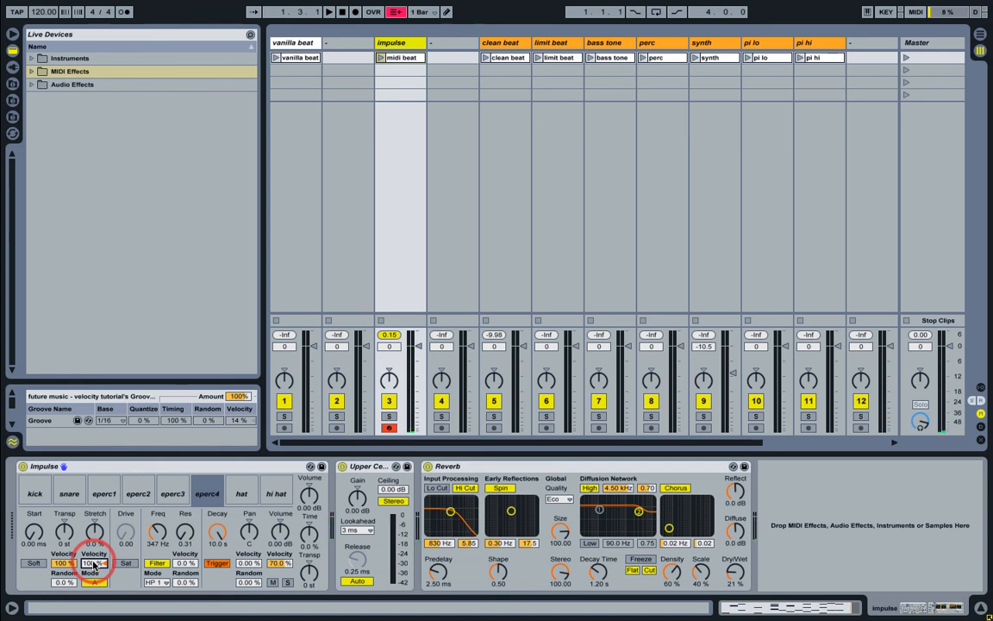
click(103, 493)
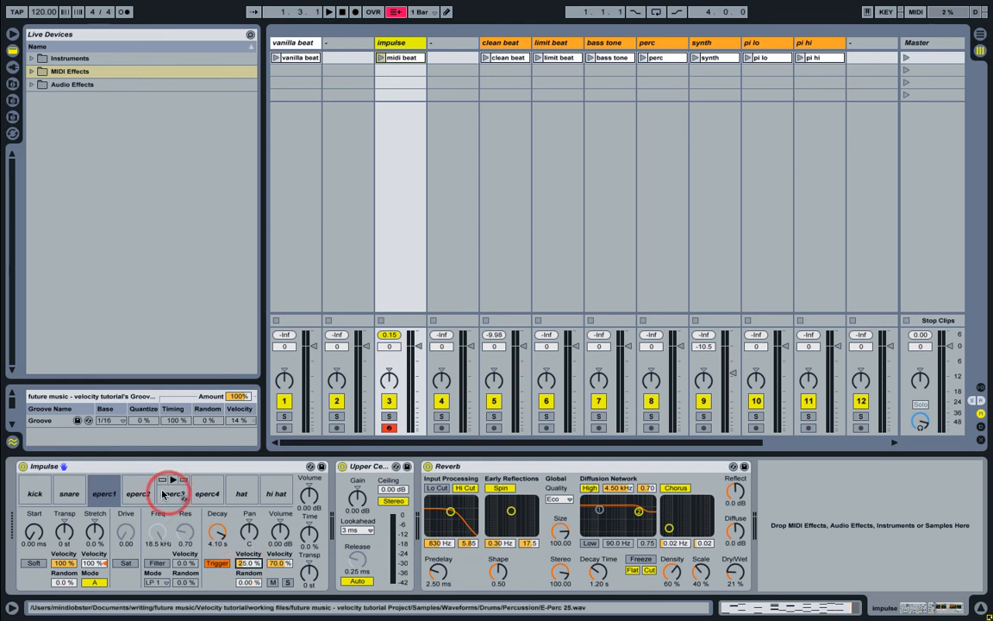
Step: Set eperc2/3/4 pan velocity to 50/75/100% and volume velocity to 100%
click(138, 493)
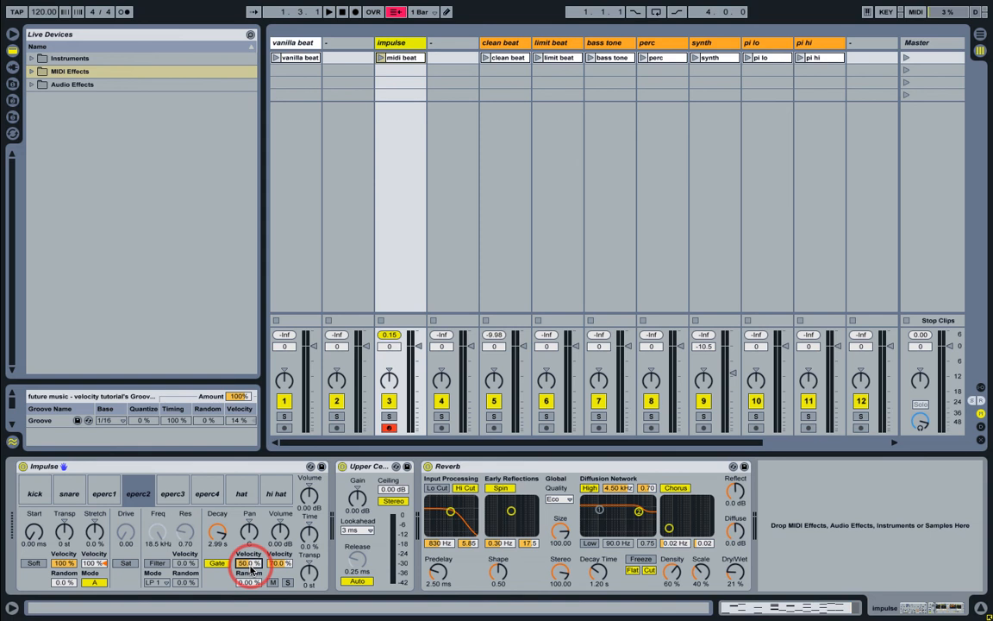
click(173, 492)
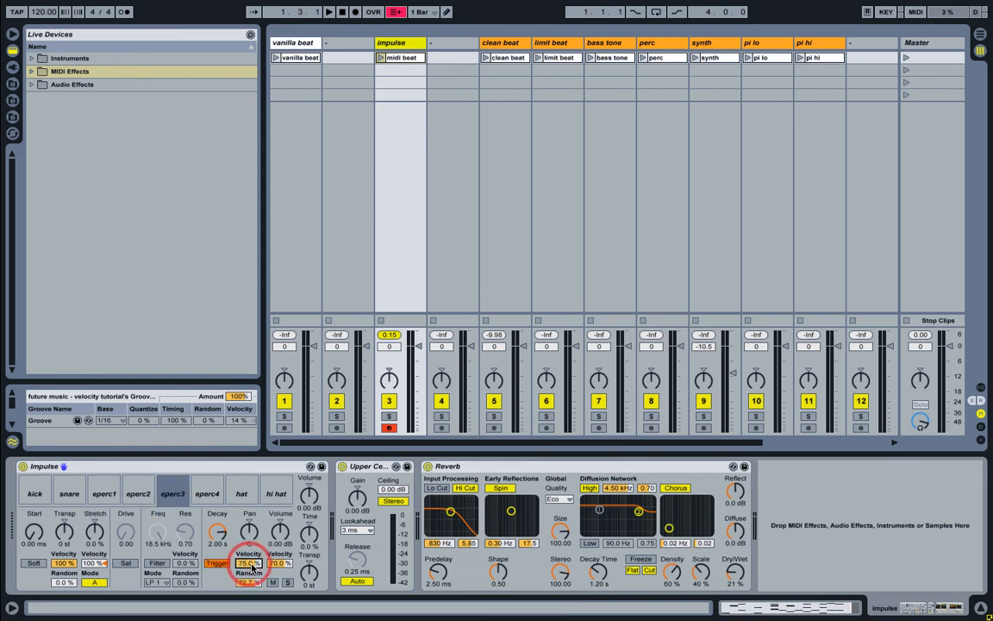
click(207, 493)
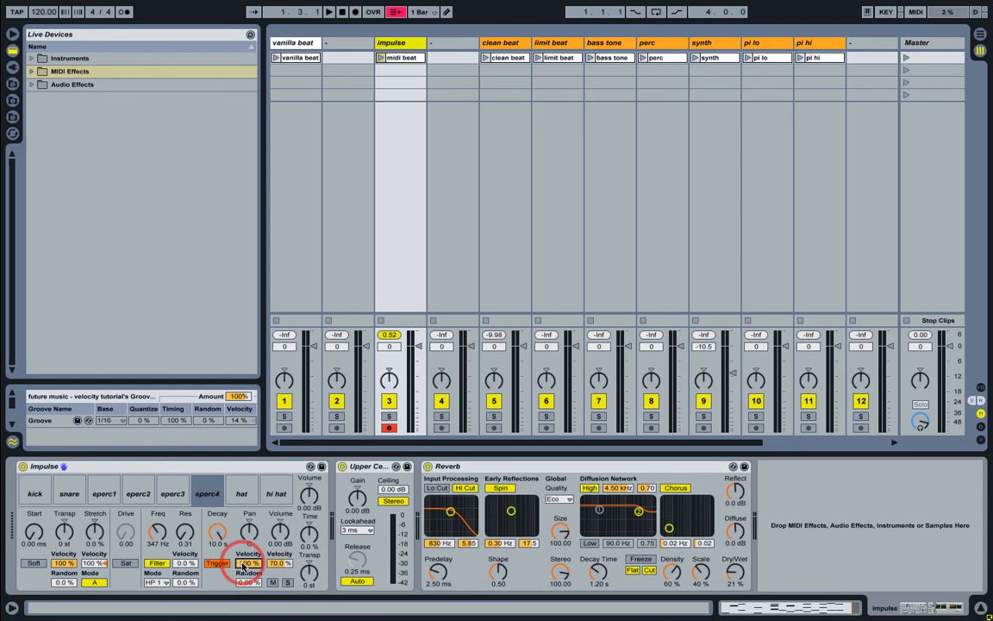
click(104, 492)
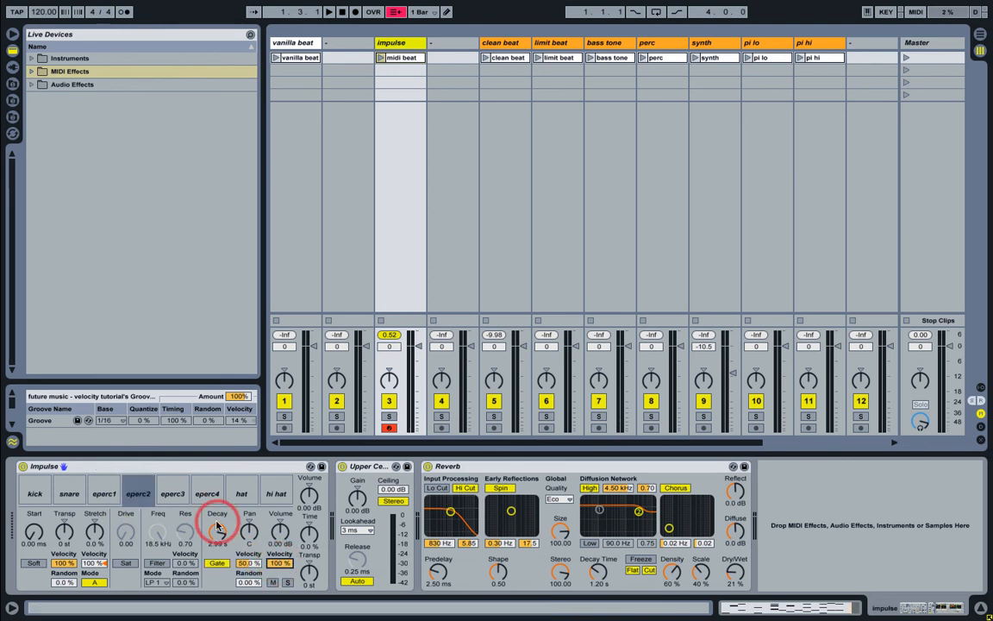
click(172, 493)
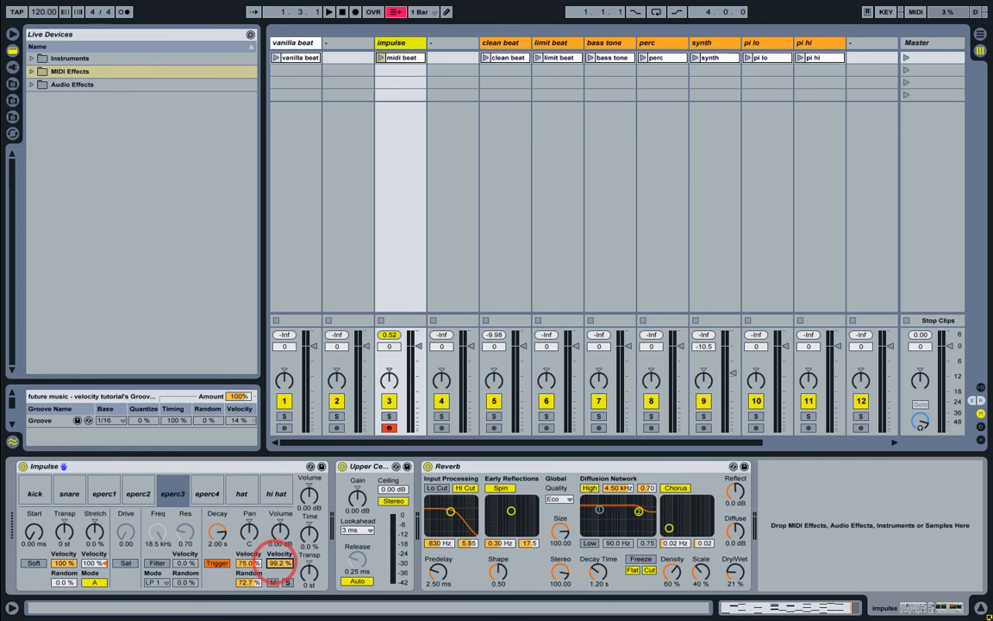
click(207, 492)
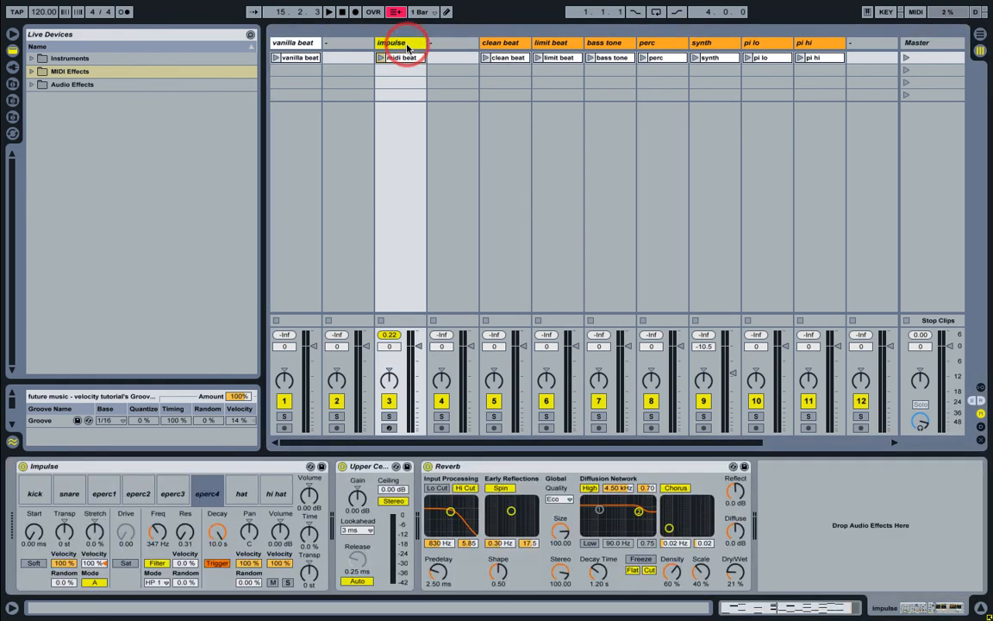
Step: Start the midi beat clip and expand the MIDI Effects device list
click(380, 57)
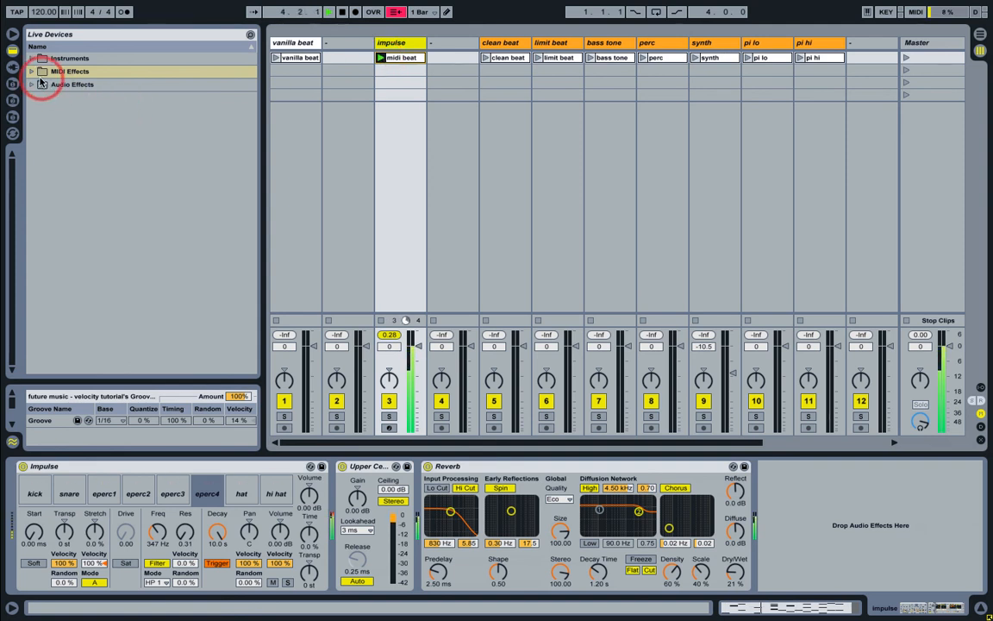
click(32, 71)
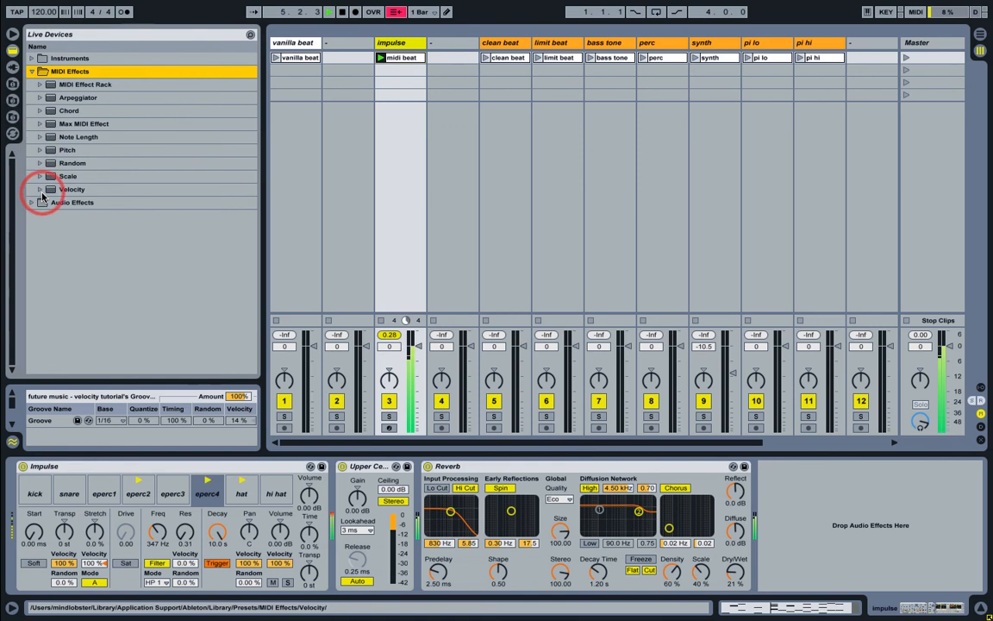
Step: Insert the Velocity Fix 127 preset before Impulse and lower Out Hi to 112
click(40, 189)
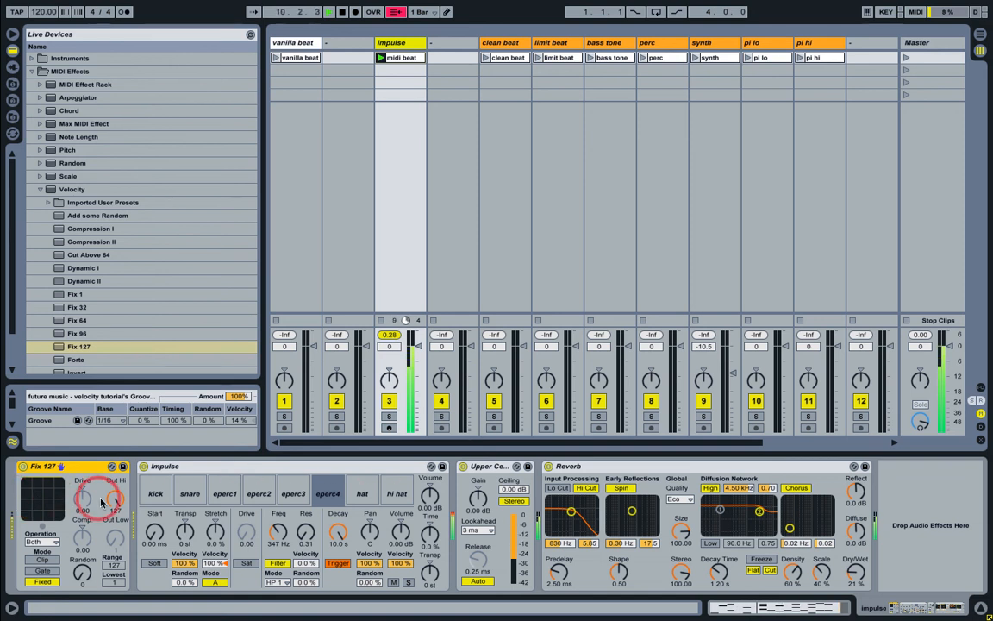
drag(115, 503, 115, 496)
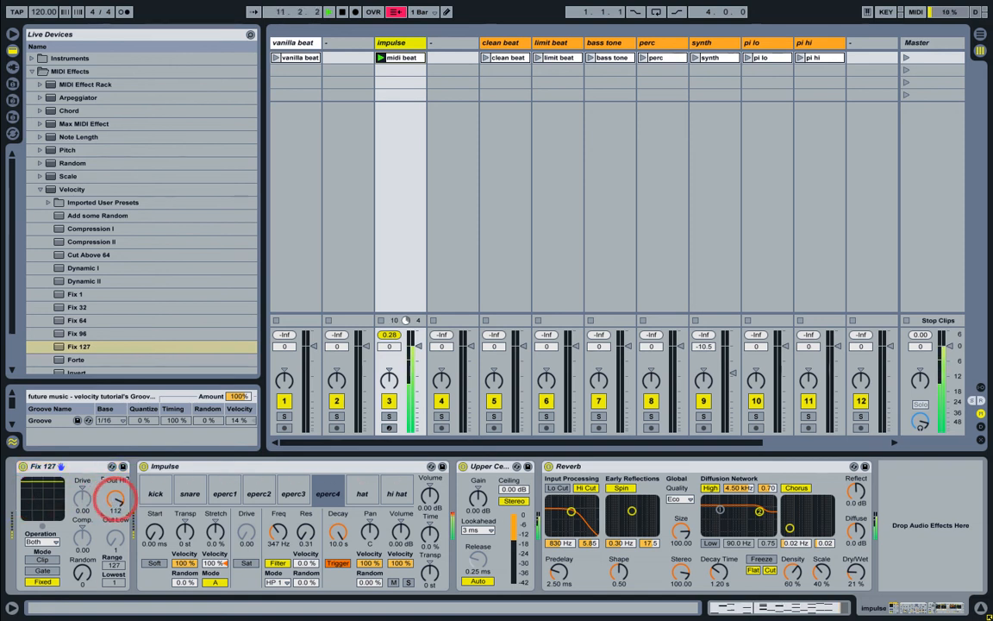